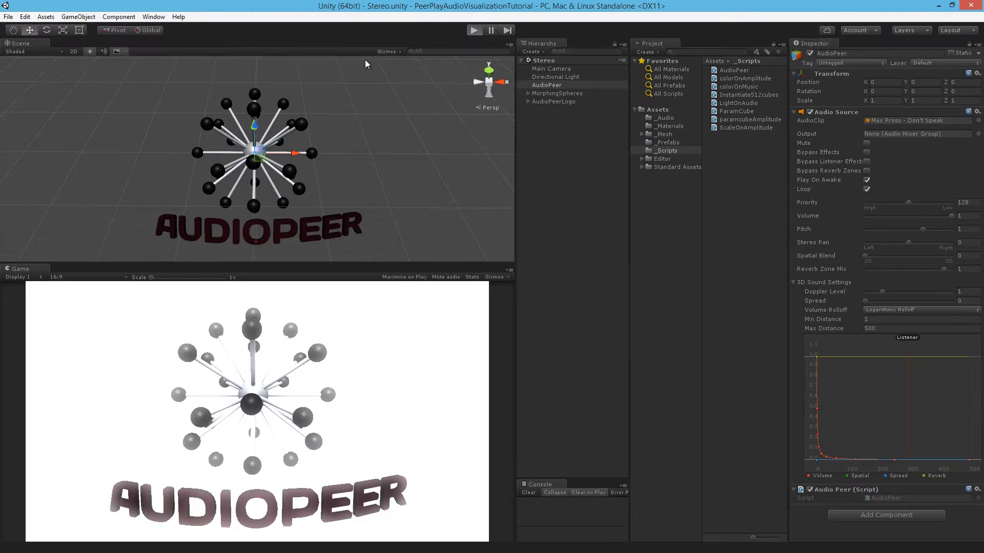
Preview the scene briefly, then select the _freqBandHighest declaration on line 13 to make it public
left_click(473, 29)
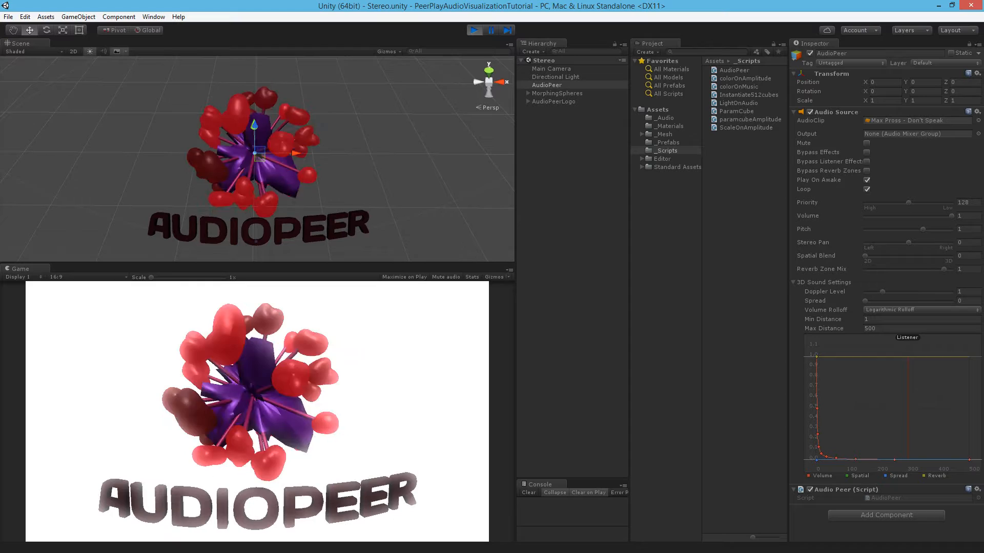
left_click(474, 30)
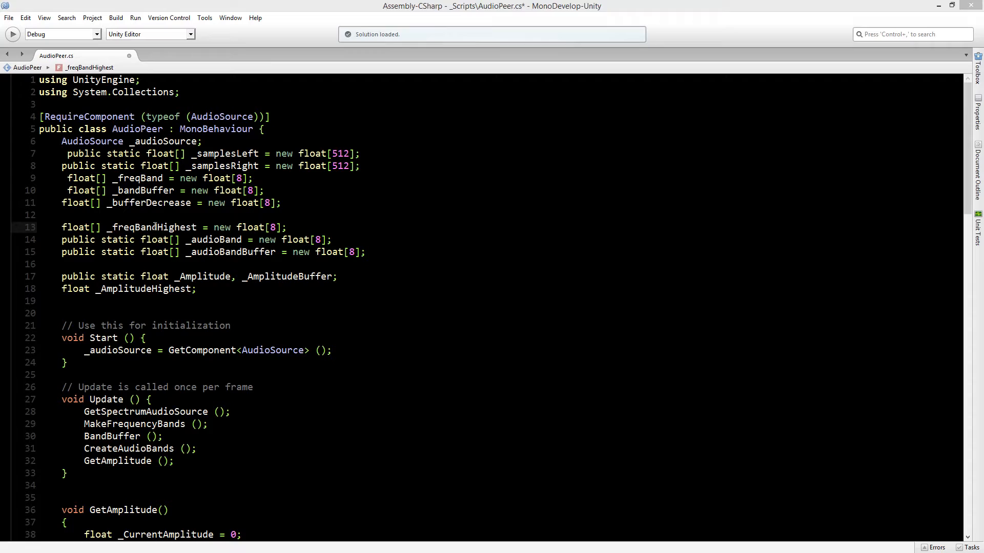
double_click(152, 227)
type("public ")
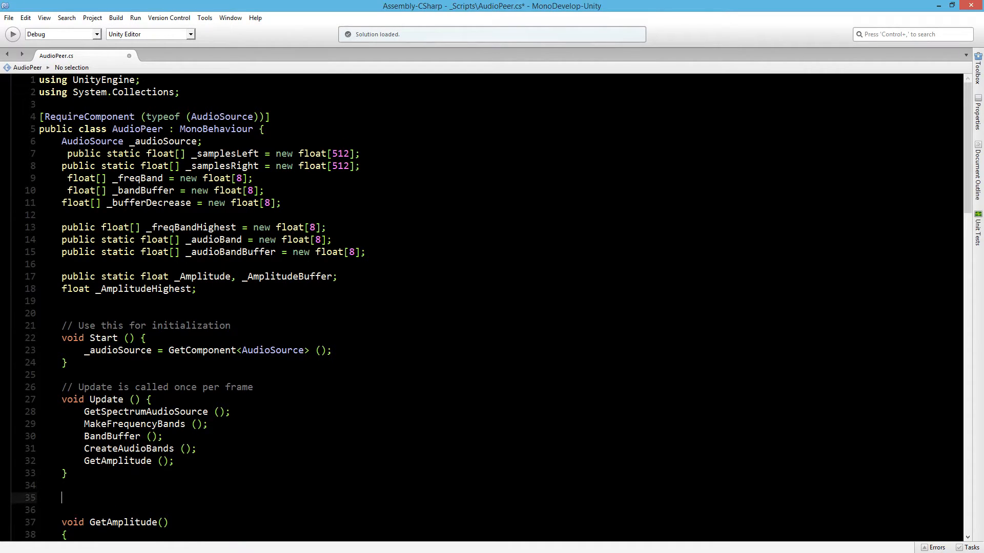
Write void AudioProfile() with a for loop over 8 bands setting _freqBandHighest[i] = 0
type("void")
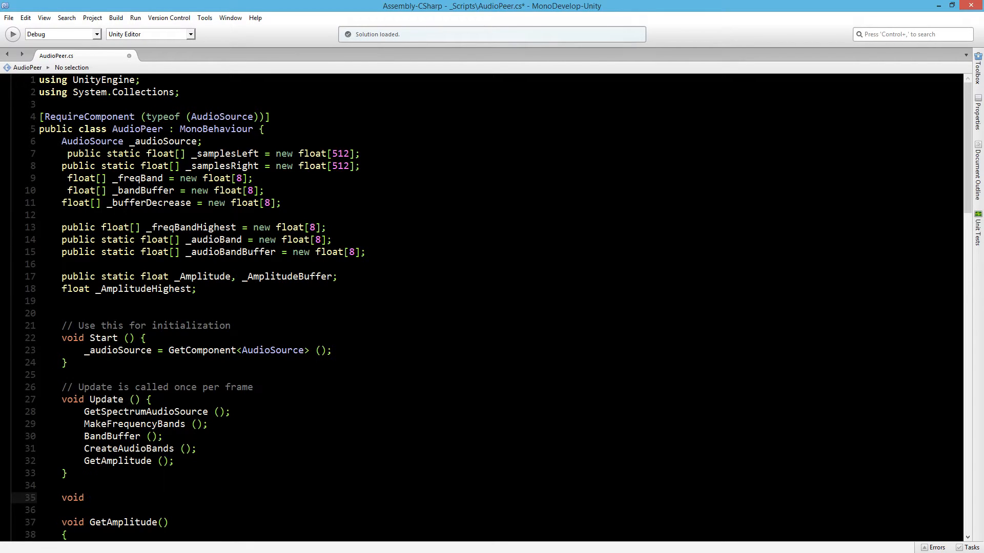
type("AudioProfile(")
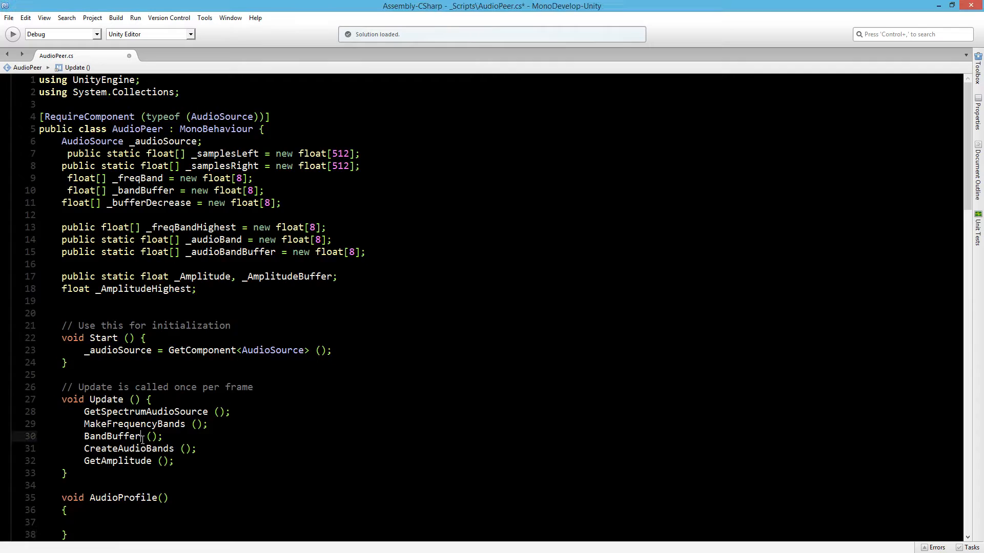
scroll("down", 3)
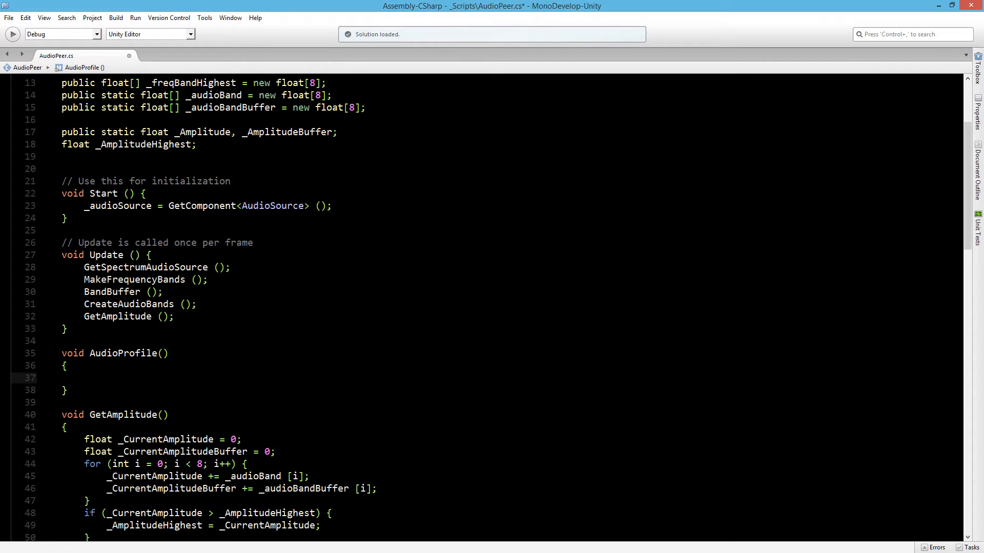
type("for (int i = 0; i < 8; i++) {")
type("_freqBandHighest[i")
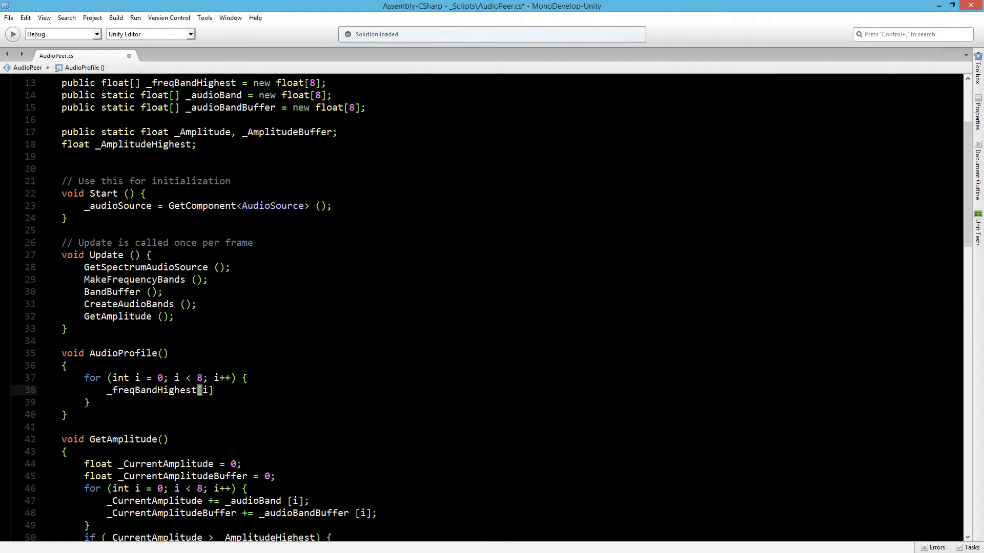
type("=")
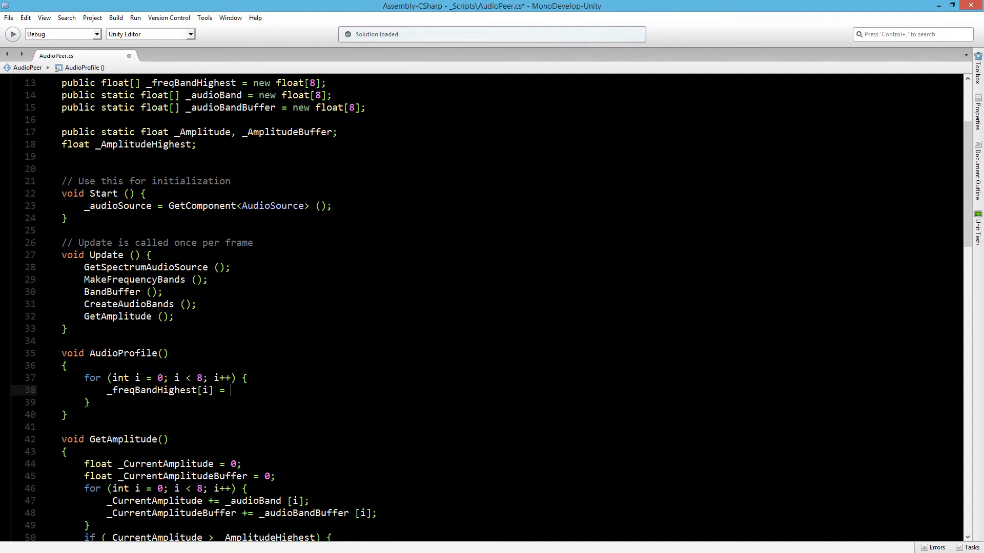
type("0")
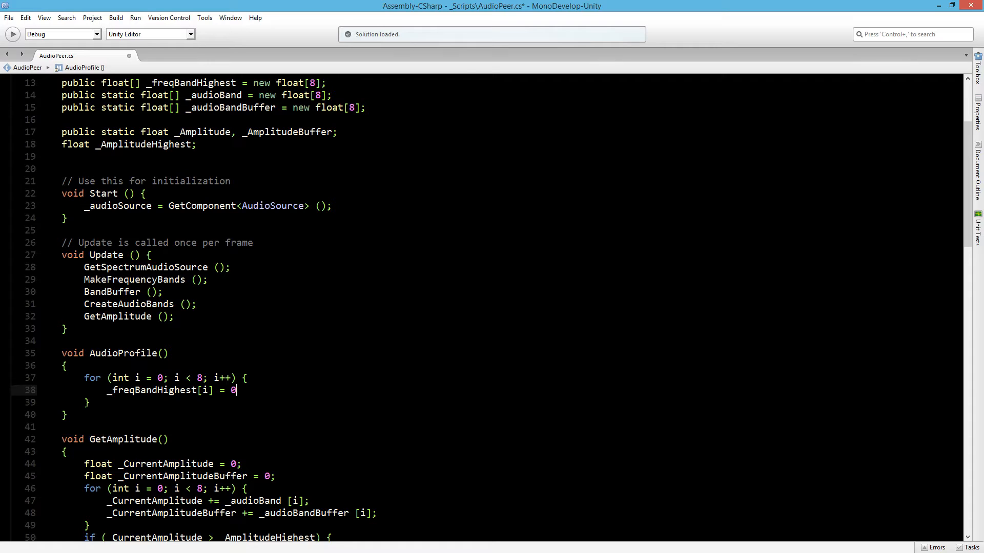
type(";")
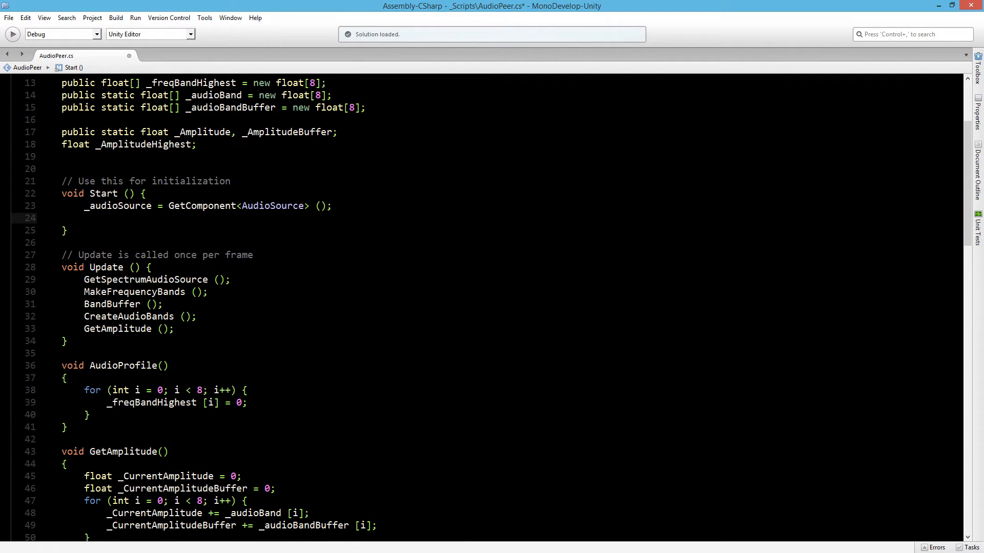
Add an AudioProfile(); call in Start and declare public float _audioProfile below _AmplitudeHighest
type("AudioProfile ();")
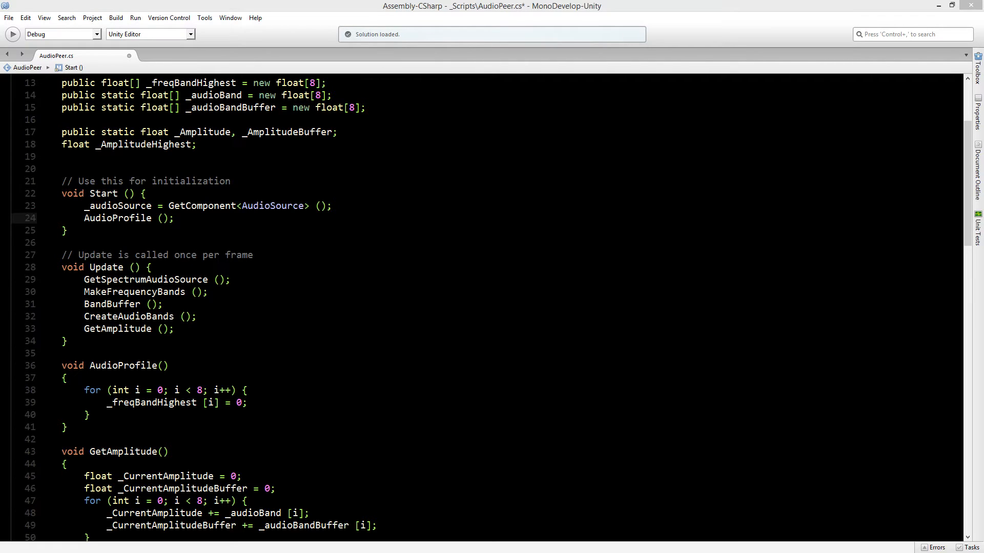
left_click(198, 144)
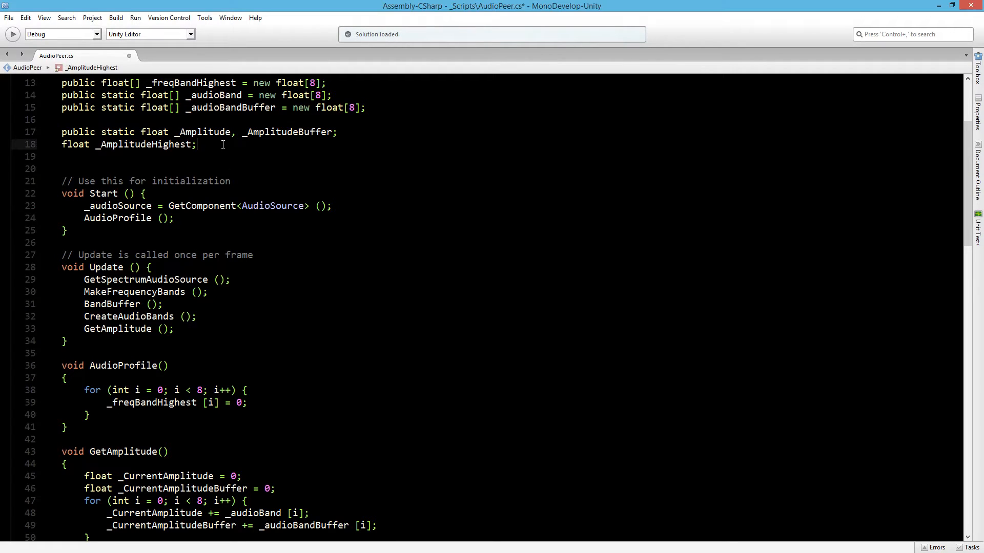
type("public float")
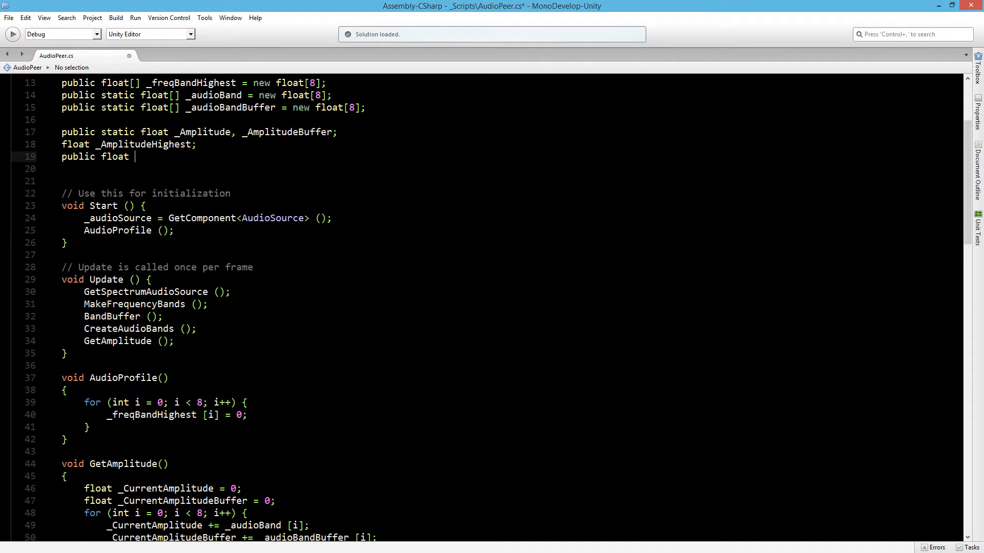
type("_audio")
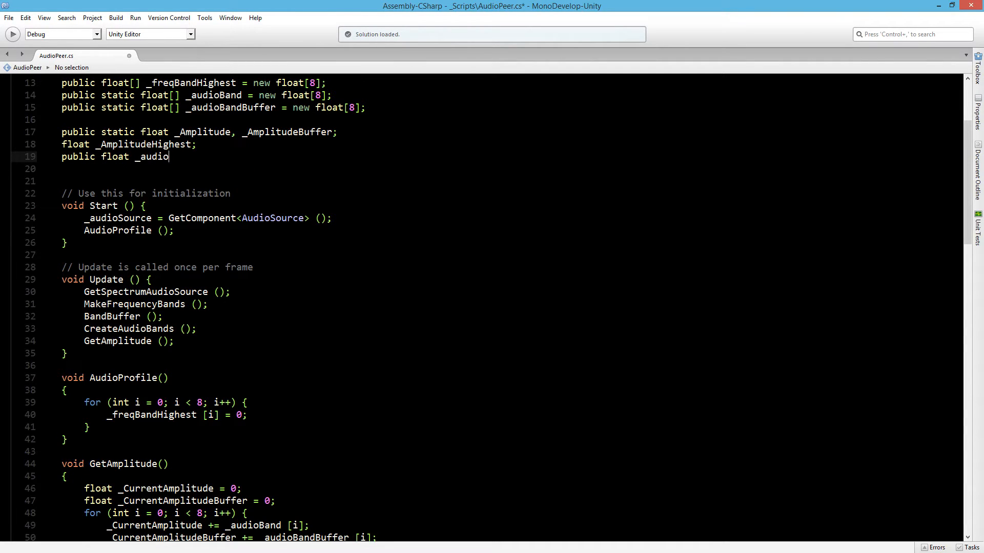
type("Profile;")
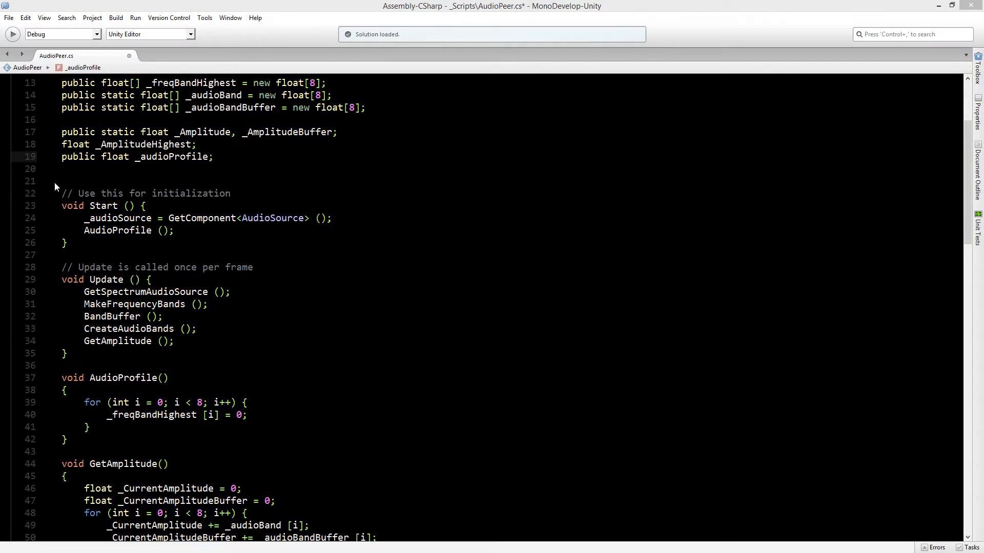
double_click(172, 156)
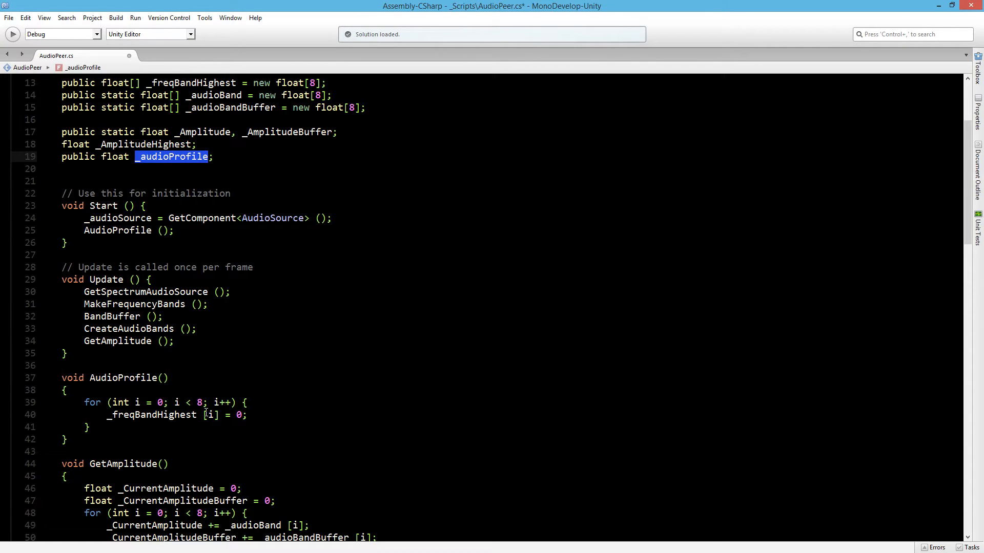
Give the AudioProfile method a float audioProfile parameter
left_click(160, 378)
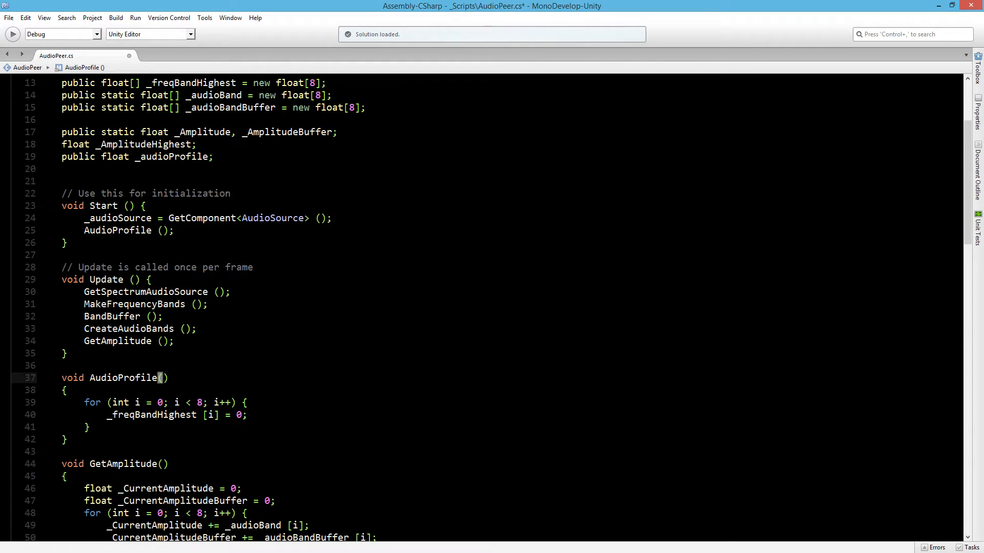
type("float")
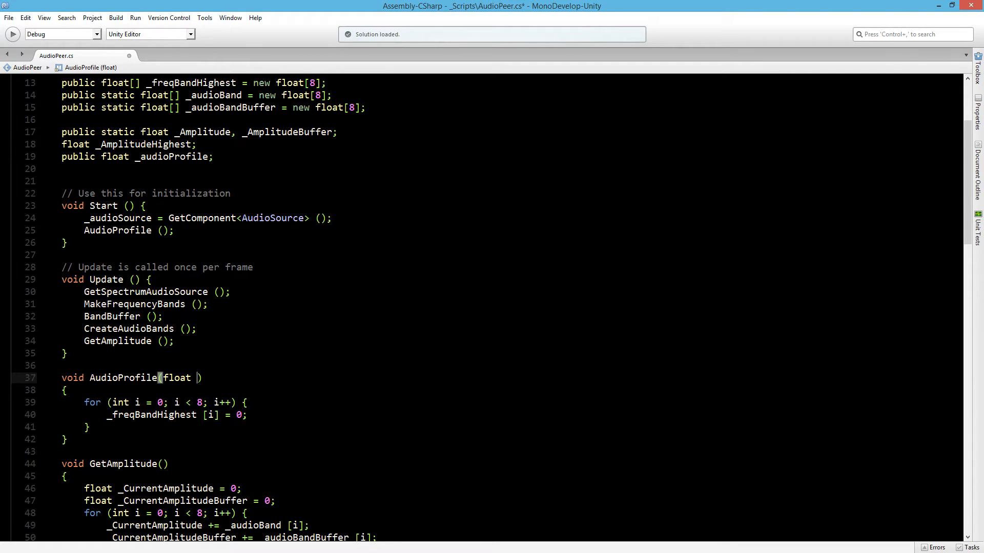
type("audioProfile")
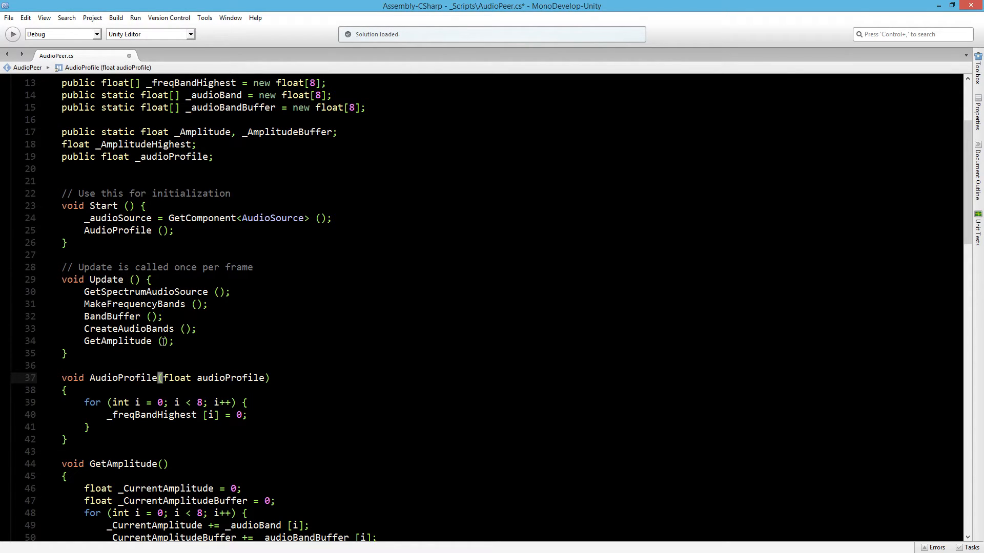
Pass _audioProfile in Start's call, assign audioProfile in the loop, and save the script
left_click(158, 230)
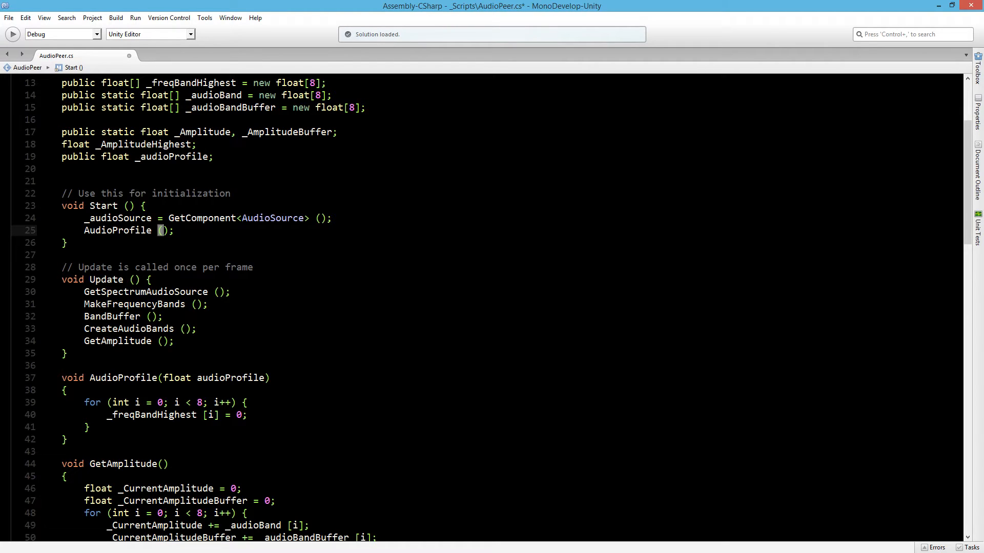
type("_audioProfile")
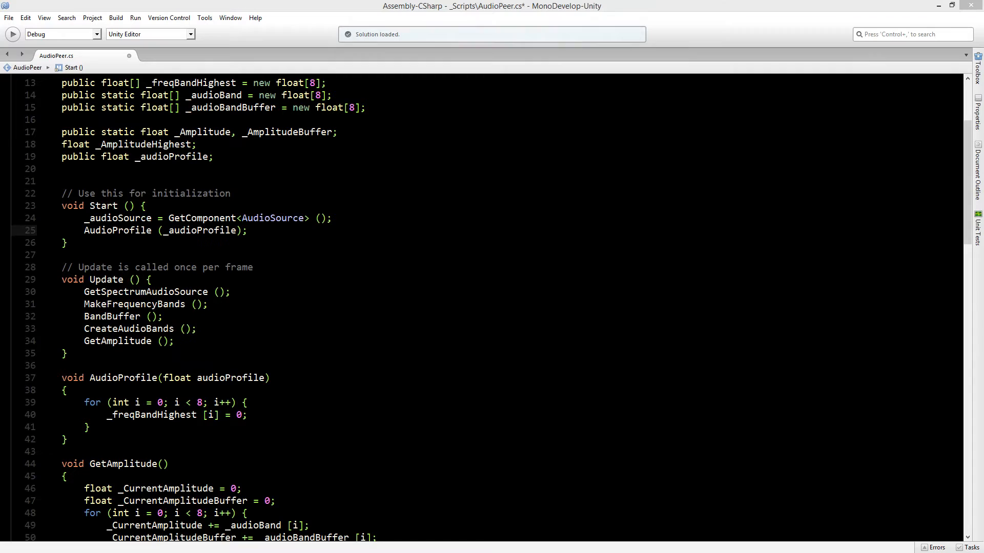
left_click(218, 378)
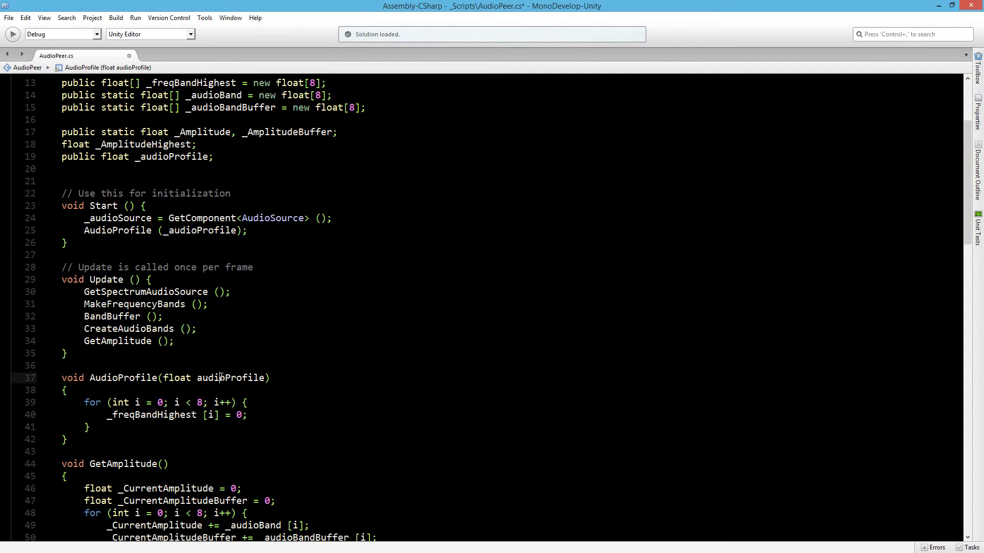
double_click(238, 414)
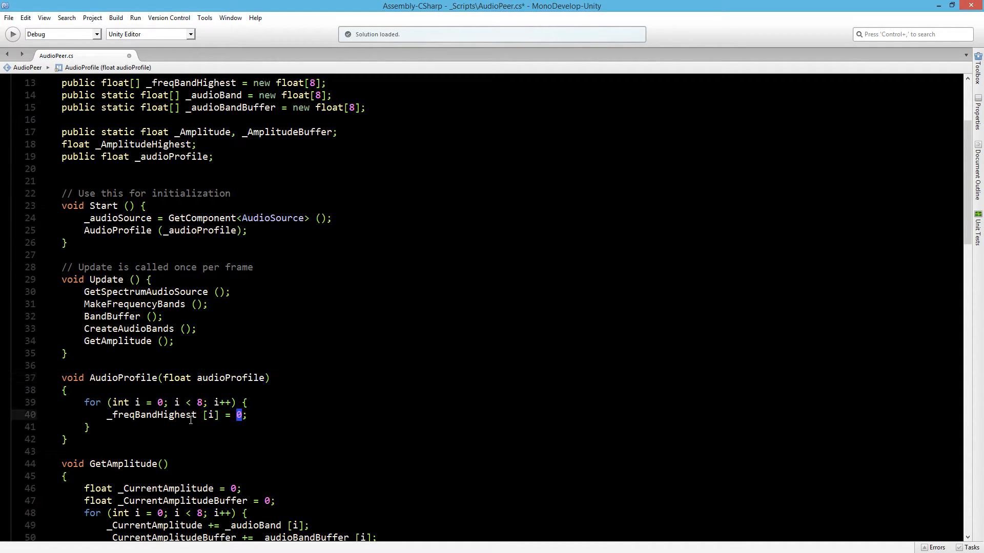
type("audioProfile")
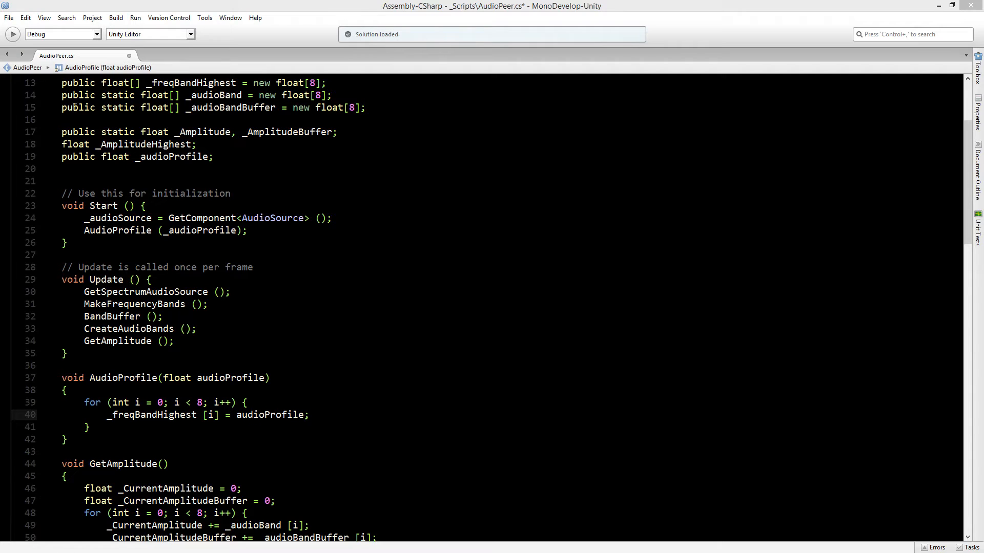
key("ctrl+s")
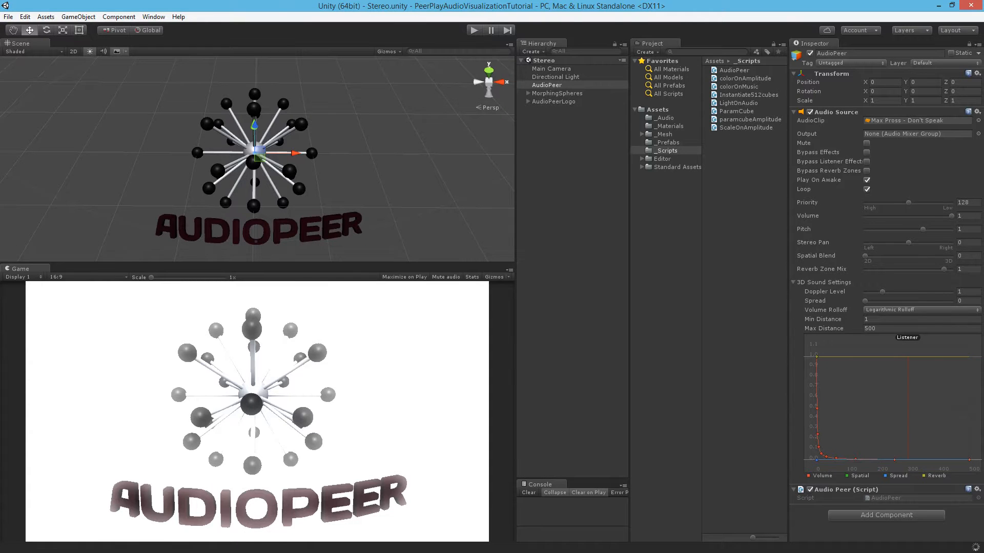
scroll("down", 3)
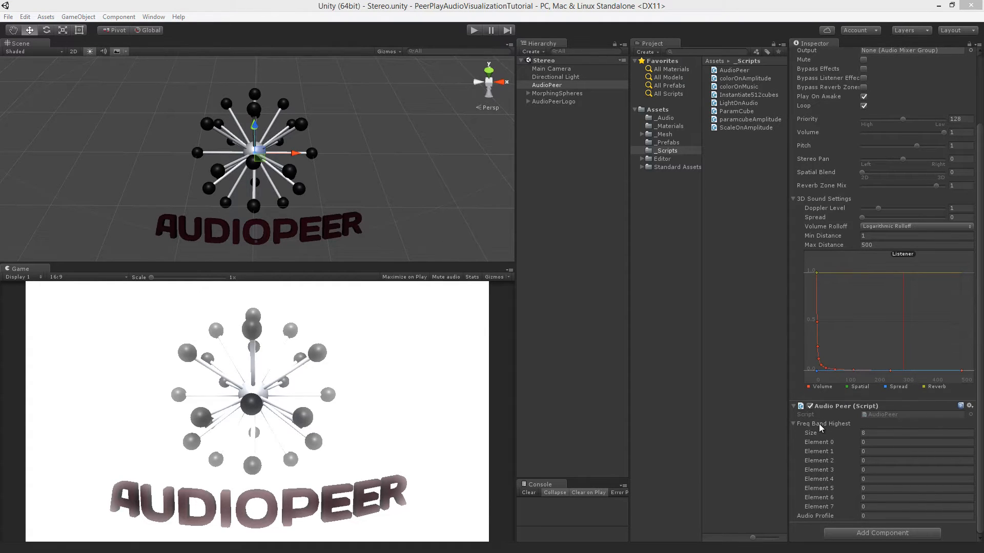
mouse_move(816, 519)
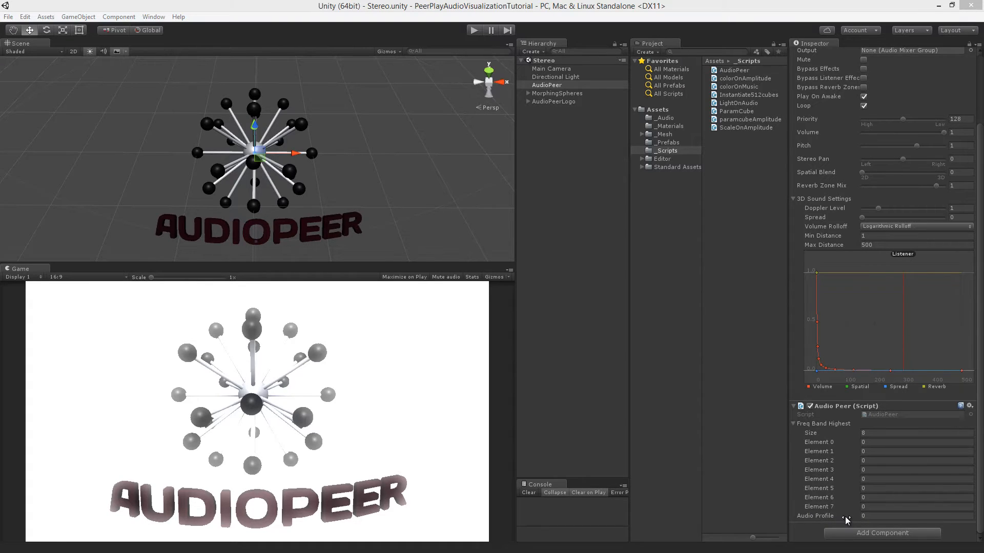
mouse_move(572, 197)
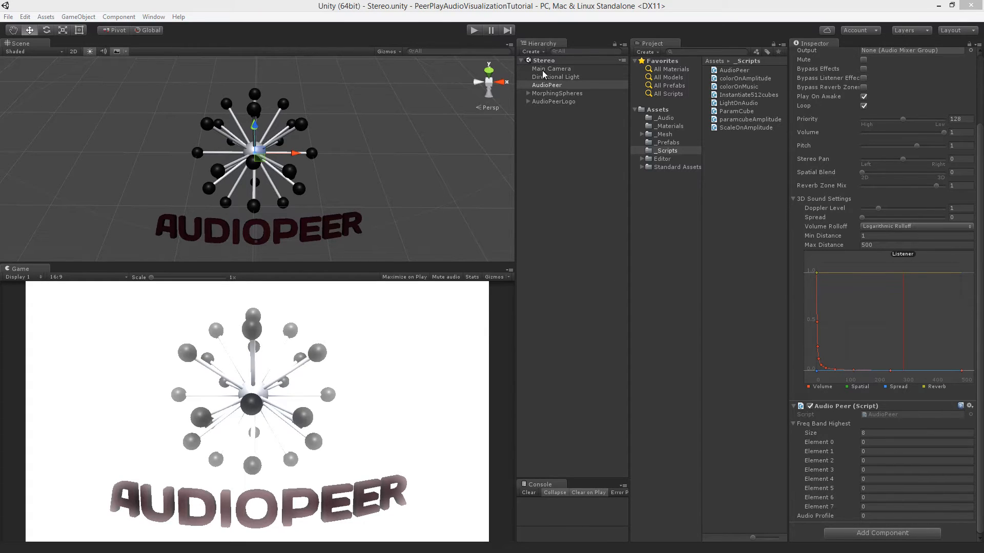
Run the scene and watch Freq Band Highest entries fill with live values
left_click(474, 29)
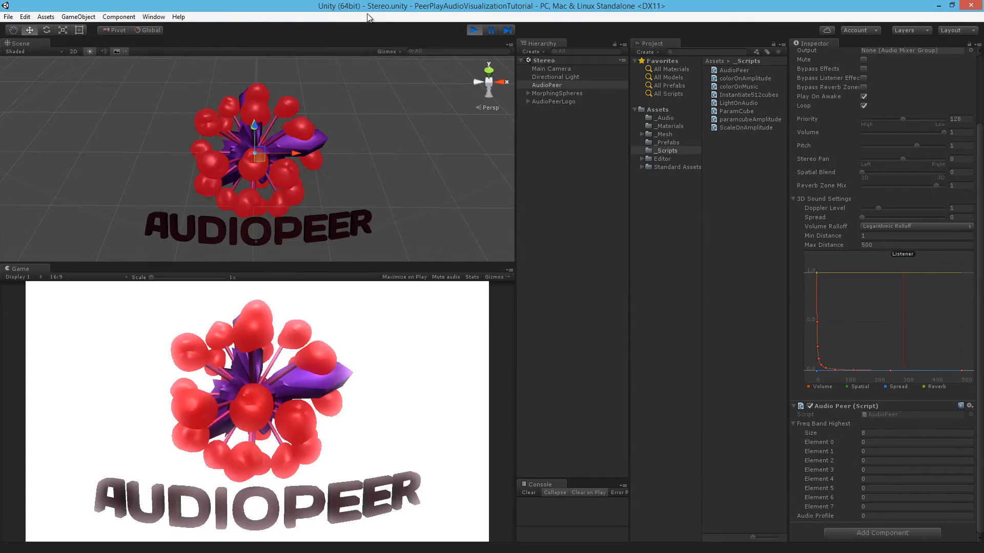
left_click(473, 30)
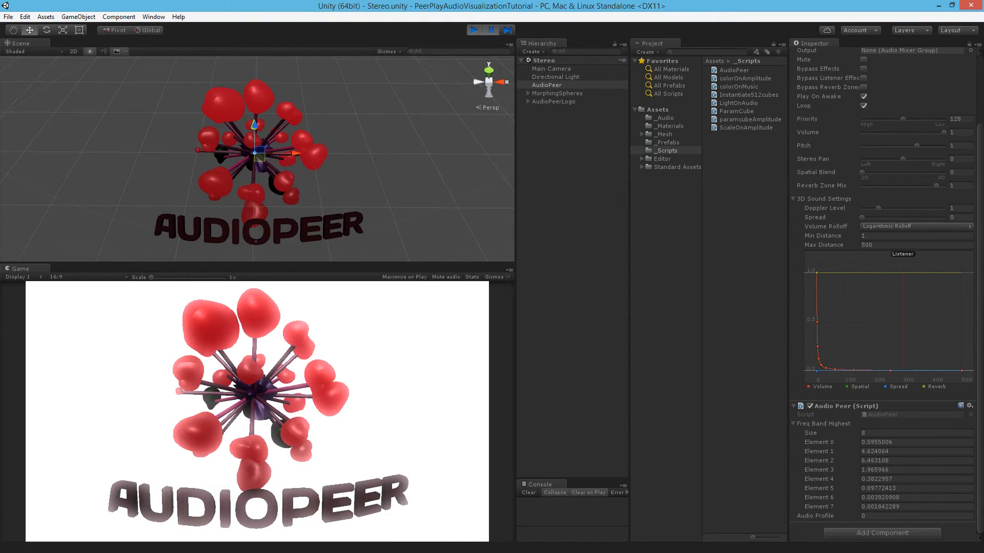
mouse_move(840, 456)
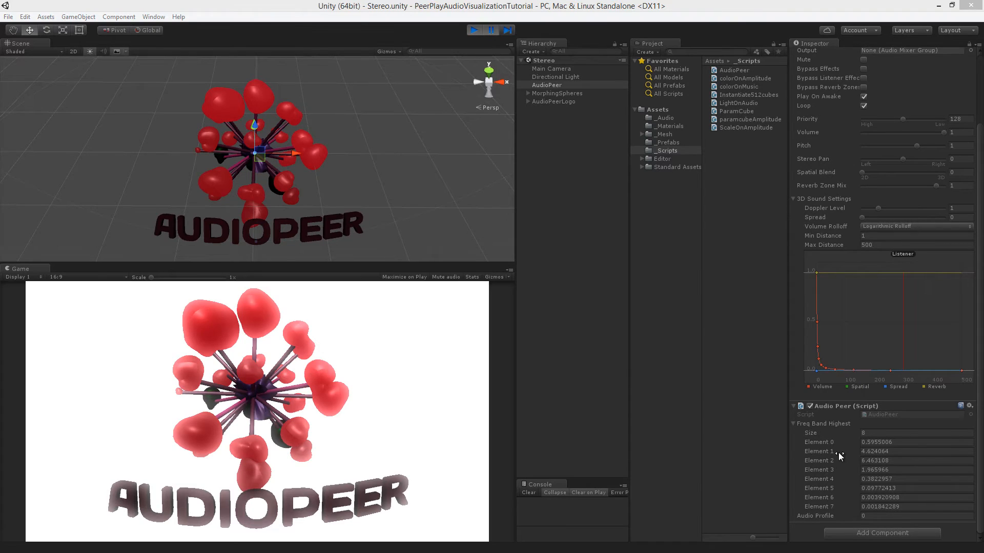
mouse_move(833, 466)
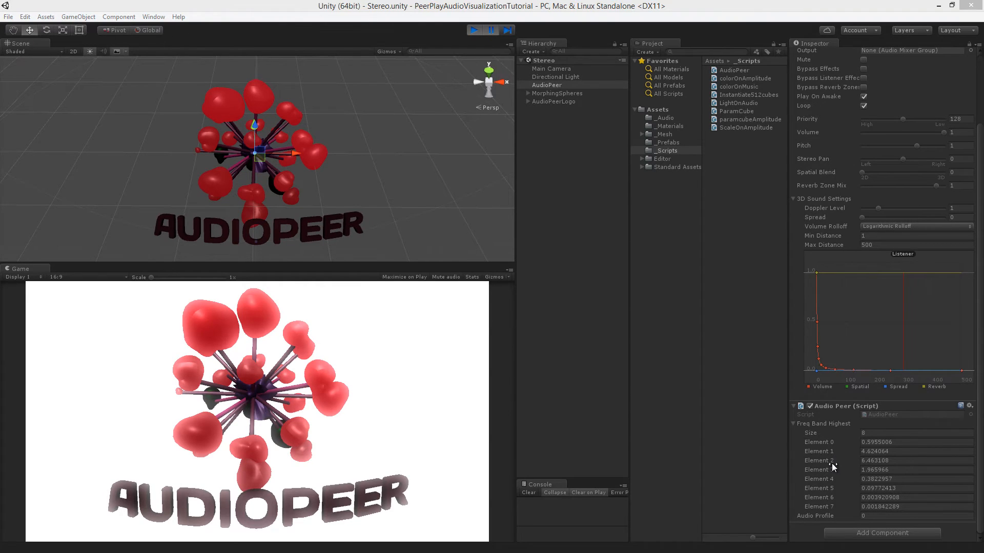
mouse_move(835, 445)
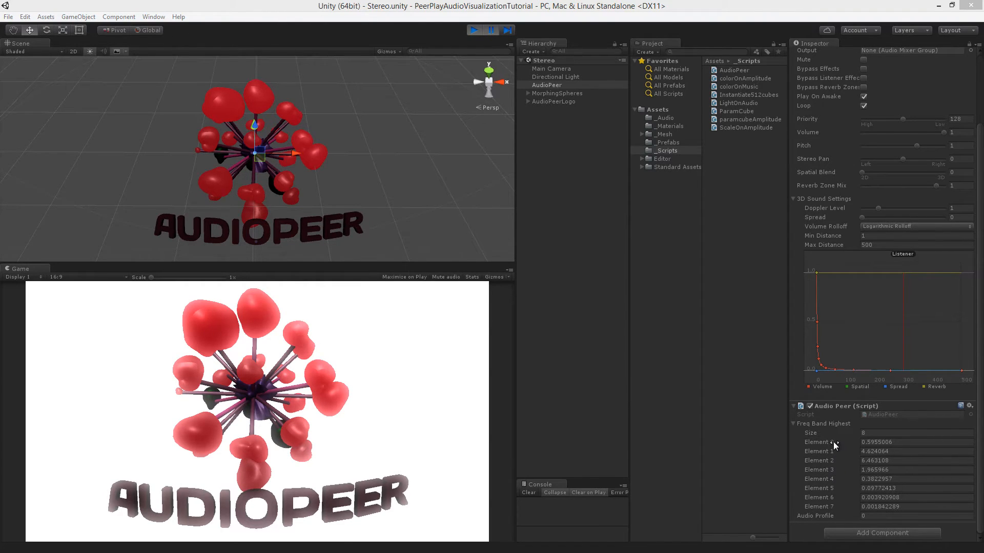
mouse_move(825, 509)
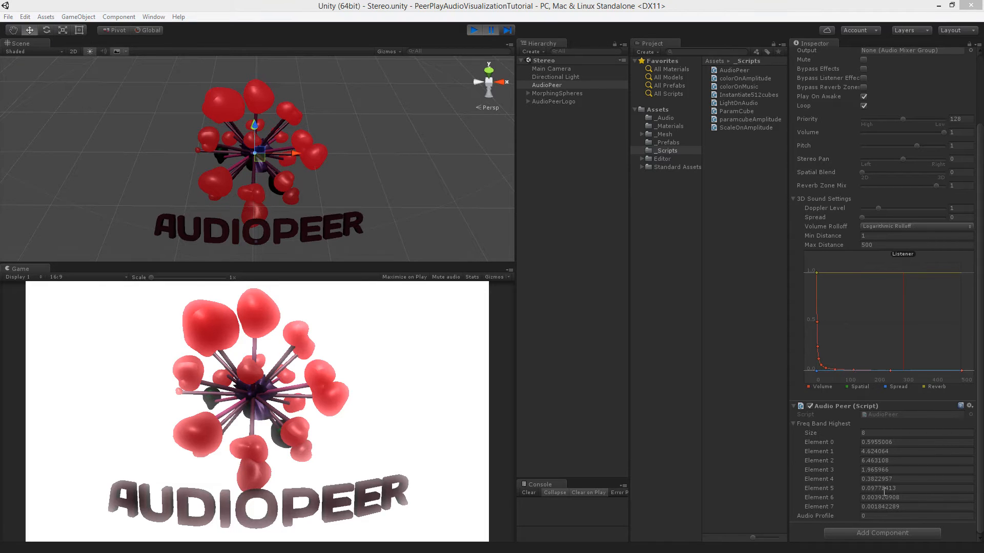
Stop Play mode and enter 5 in the AudioPeer Audio Profile field
left_click(474, 30)
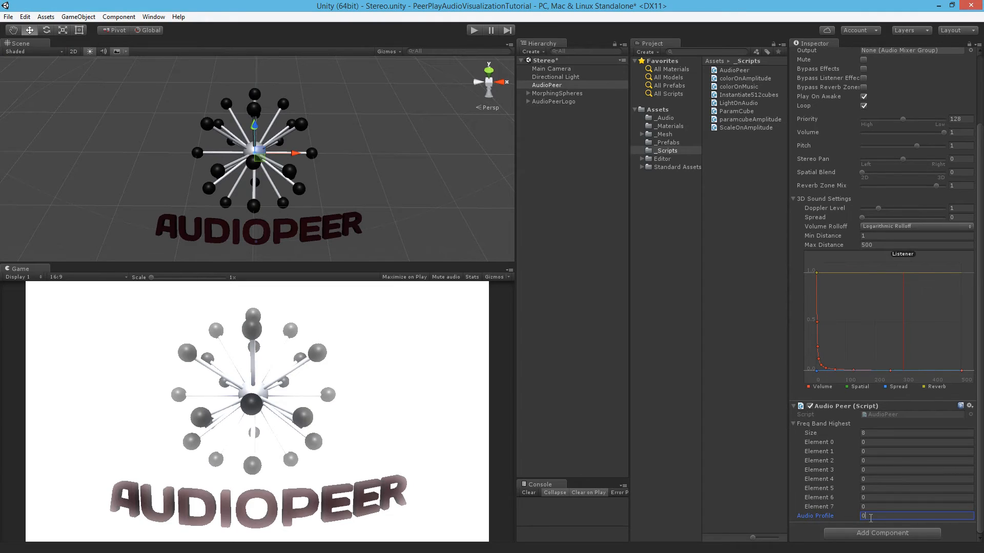
type("5")
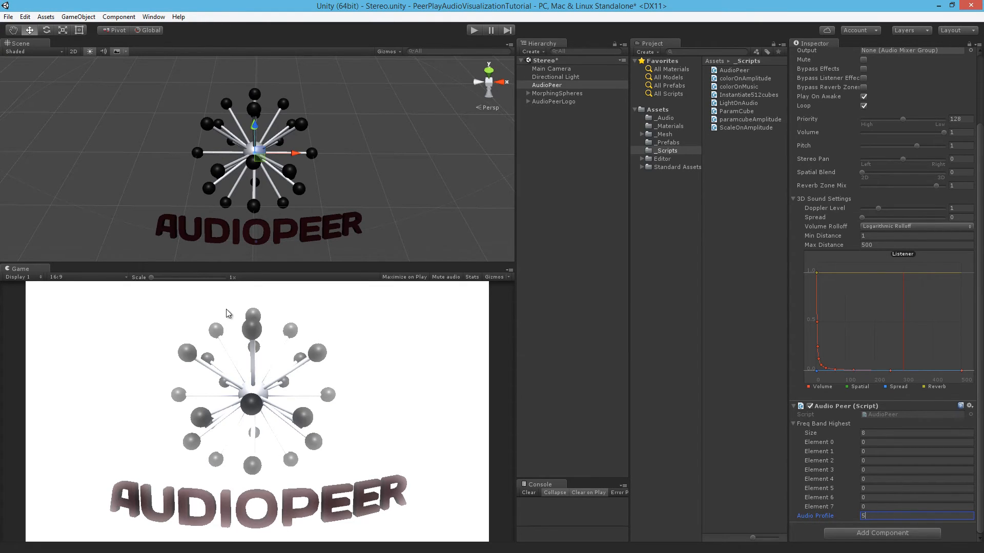
mouse_move(783, 479)
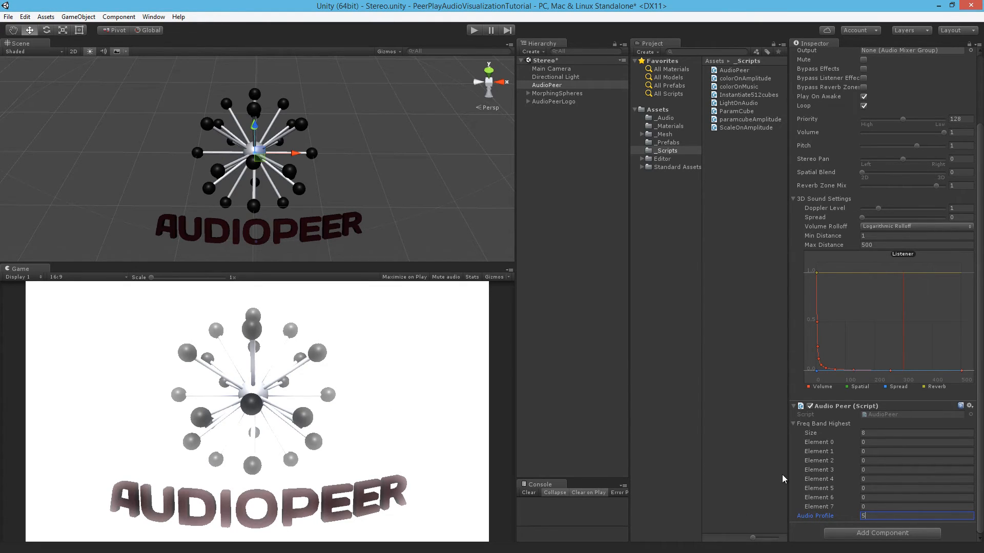
mouse_move(841, 444)
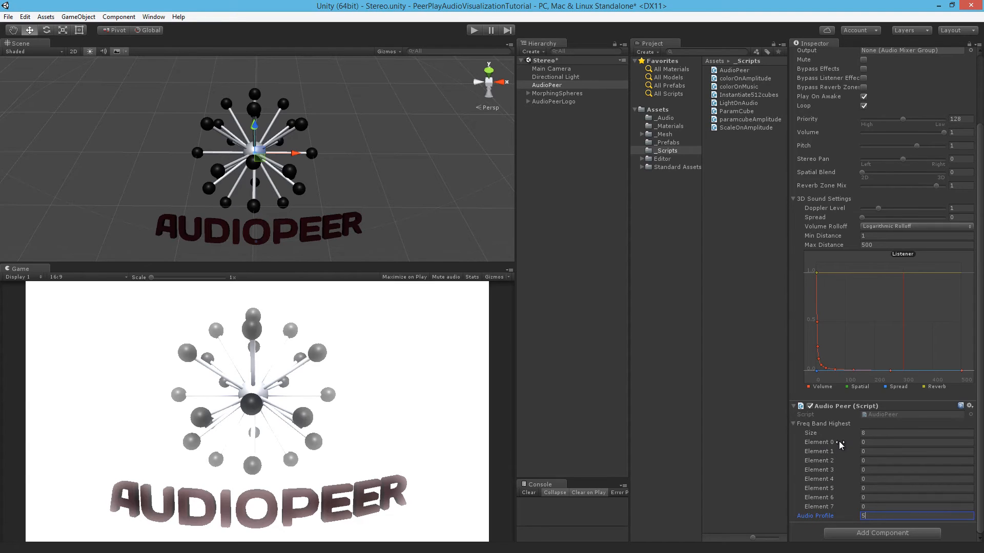
mouse_move(344, 370)
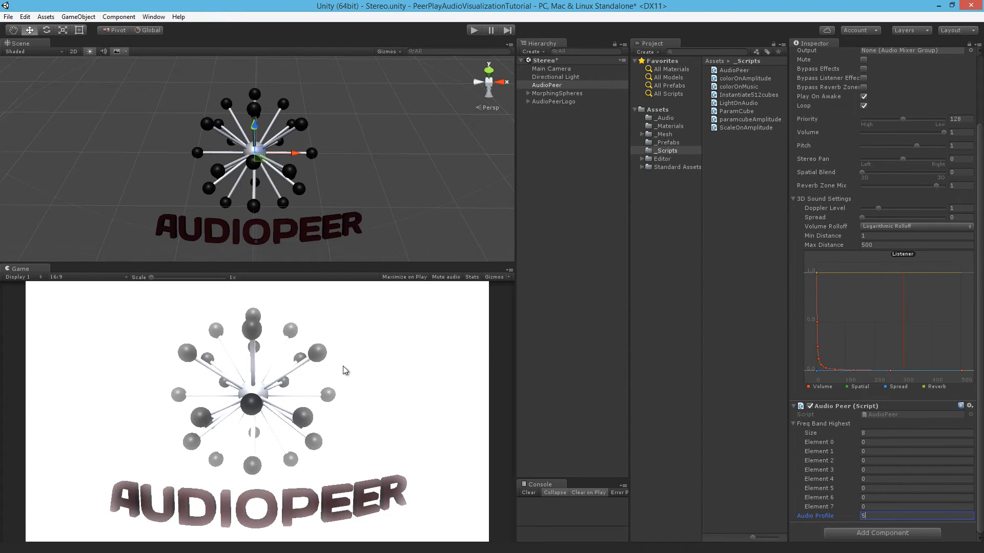
mouse_move(297, 168)
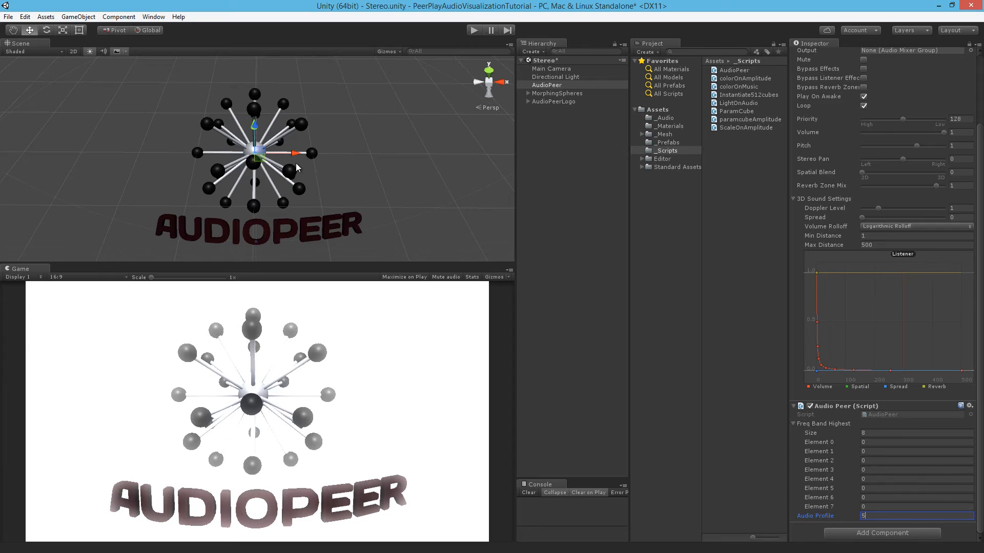
mouse_move(298, 168)
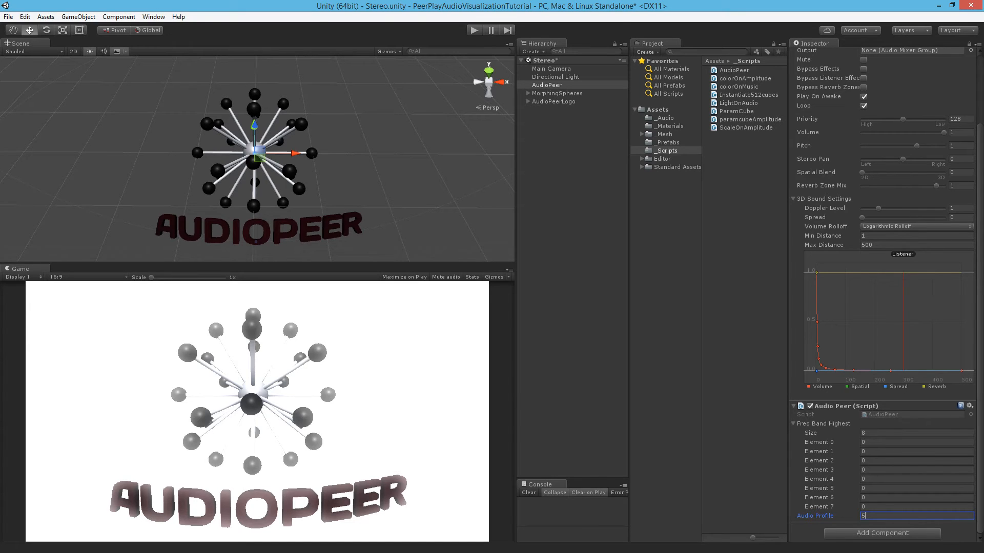
key("Return")
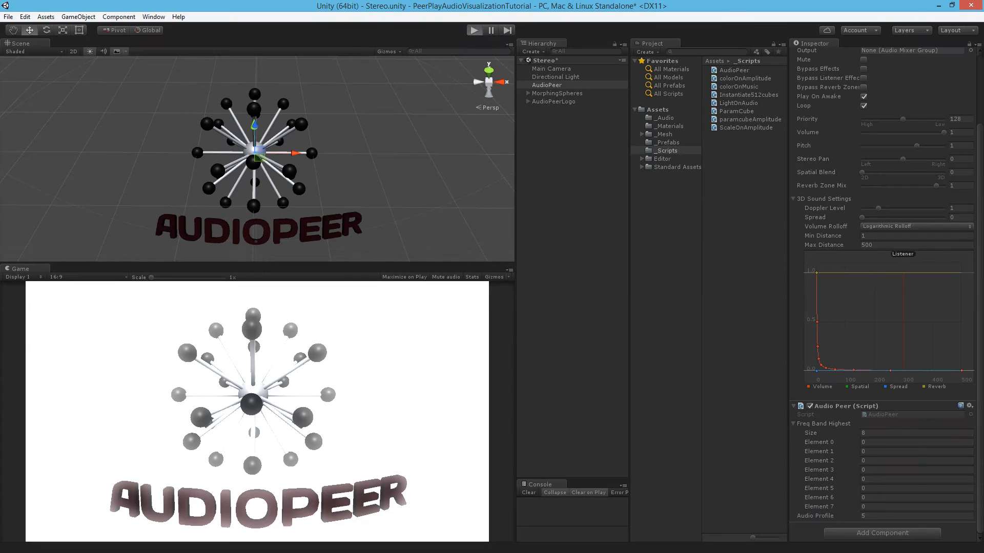
Test the scene with Audio Profile 5, then stop and return to the AudioPeer script
left_click(474, 29)
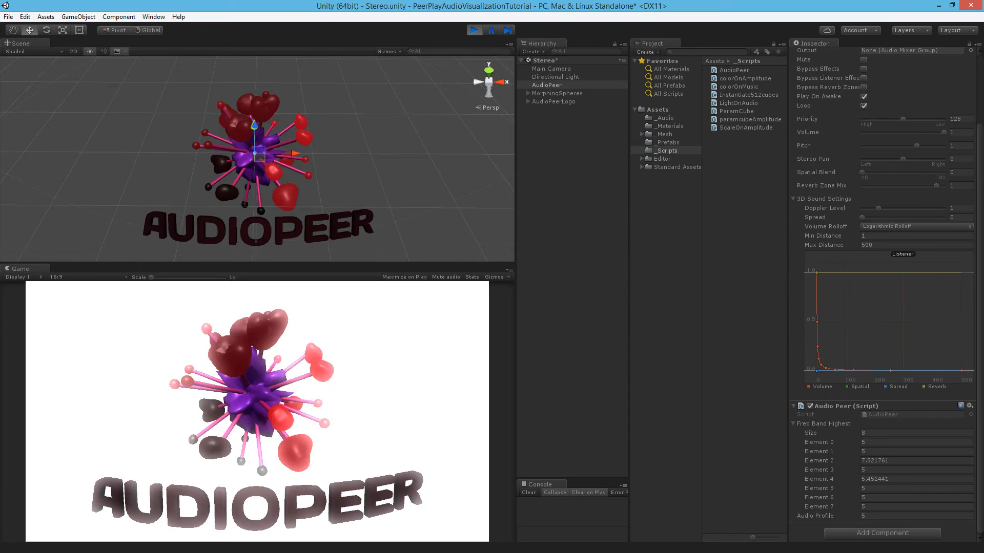
left_click(473, 31)
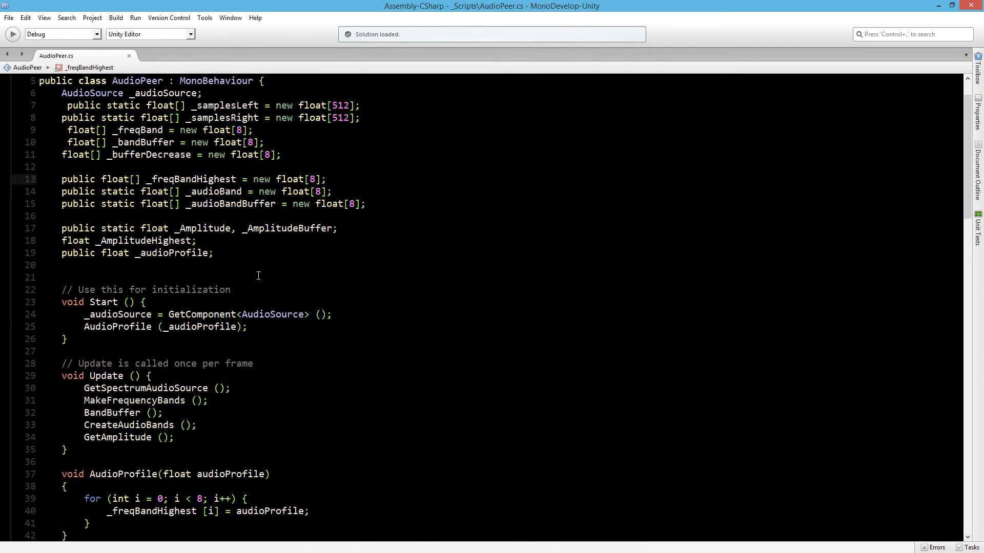
Remove public from _freqBandHighest, save via File > Save, and replay the scene maximized
double_click(78, 179)
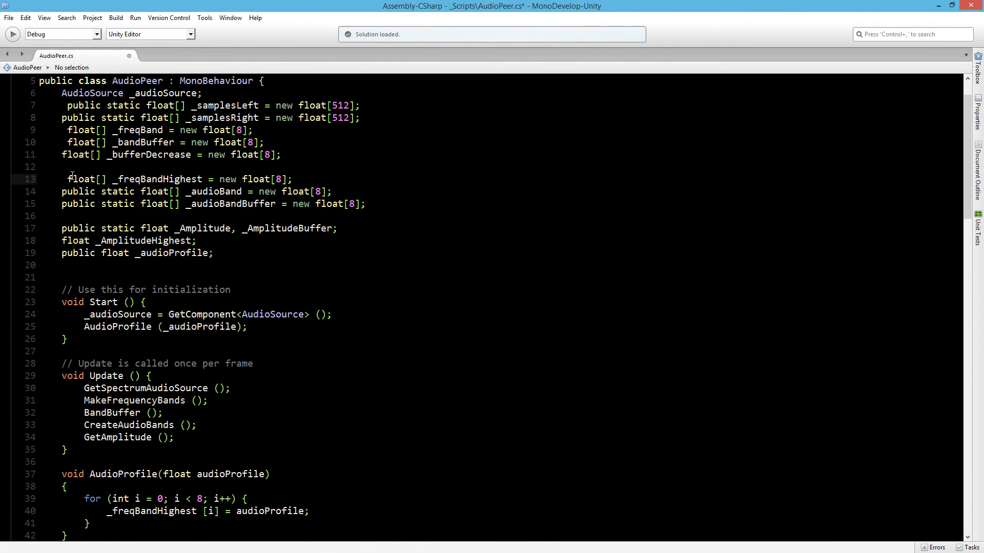
left_click(9, 17)
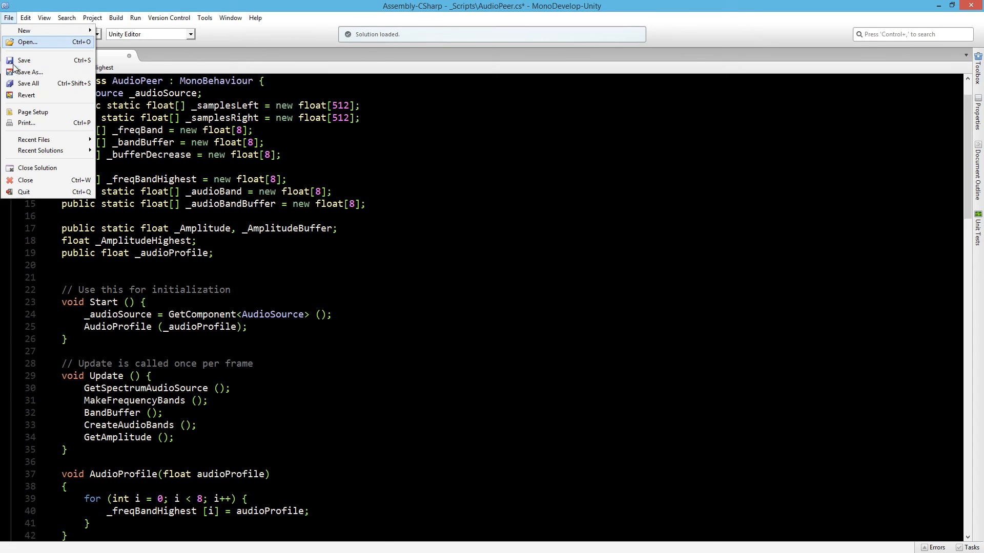
left_click(24, 60)
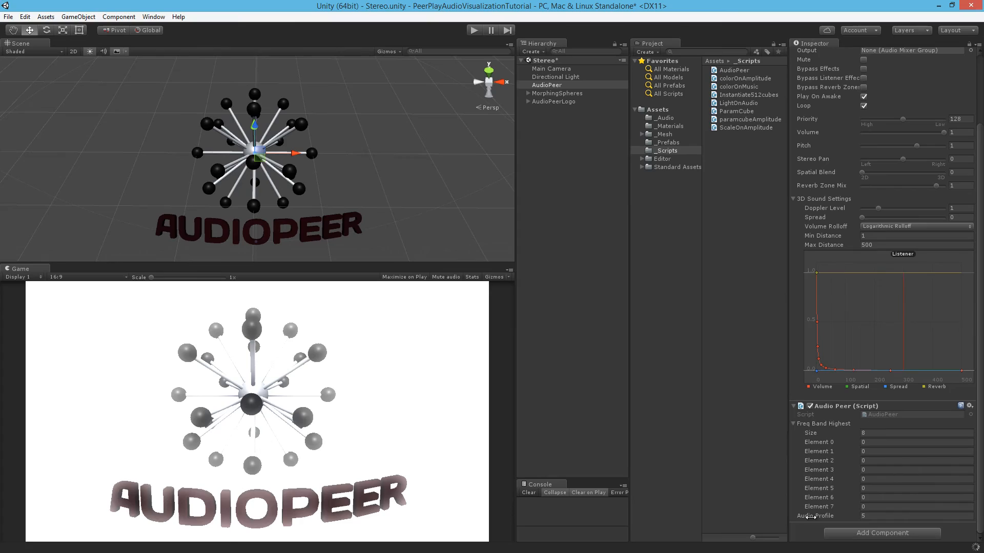
left_click(474, 30)
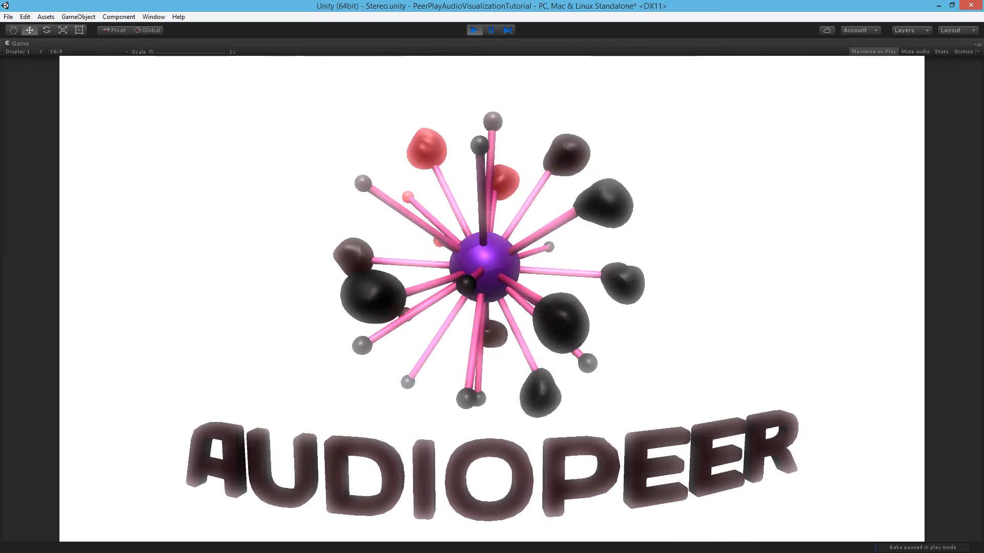